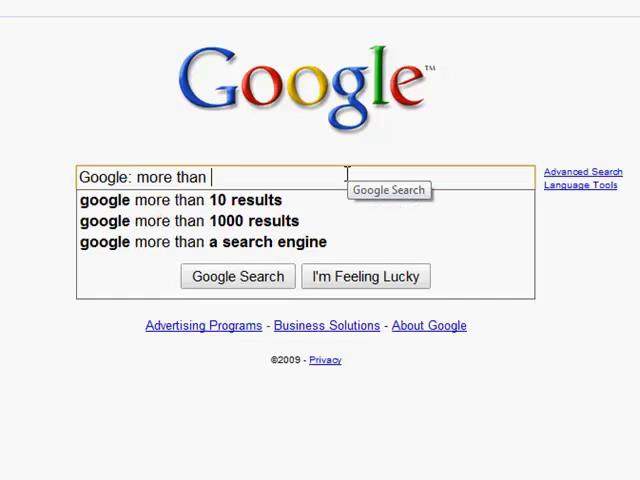
- Enter the text 'search. Screencasts by' while the Google homepage loads
{"action": "type", "text": "search. Screencasts by"}
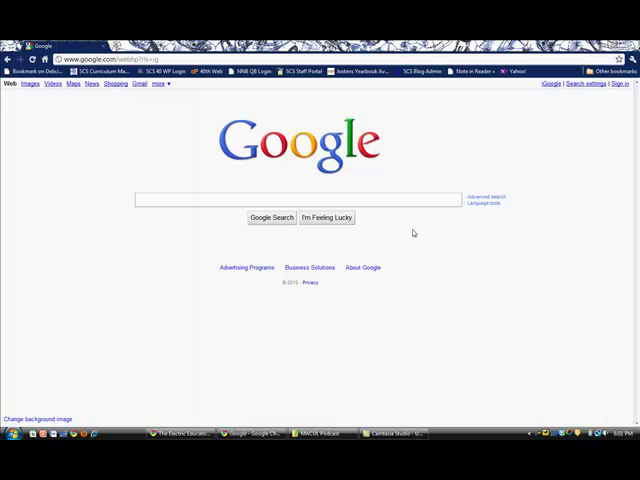
{"action": "left_click", "coordinate": [296, 200]}
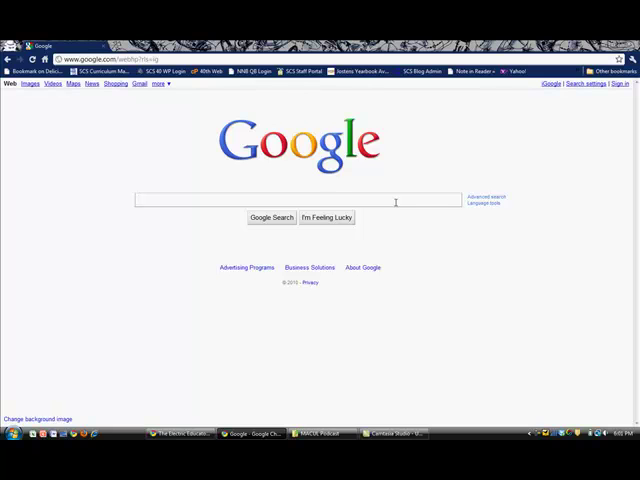
{"action": "left_click", "coordinate": [138, 200]}
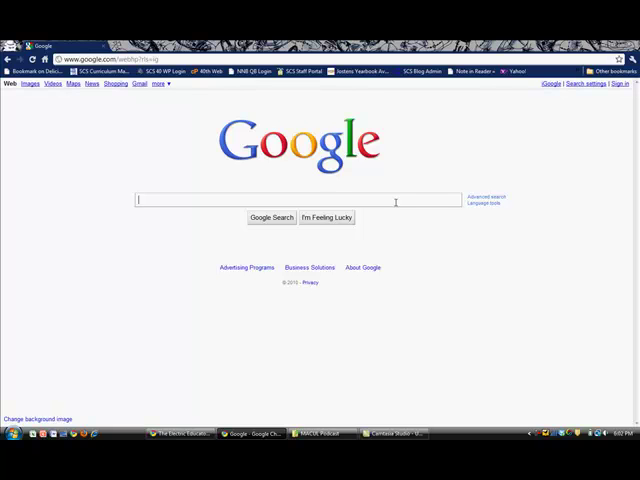
- Go to the Google Voice address and enter the account email 'morethansea' to sign in
{"action": "type", "text": "googl"}
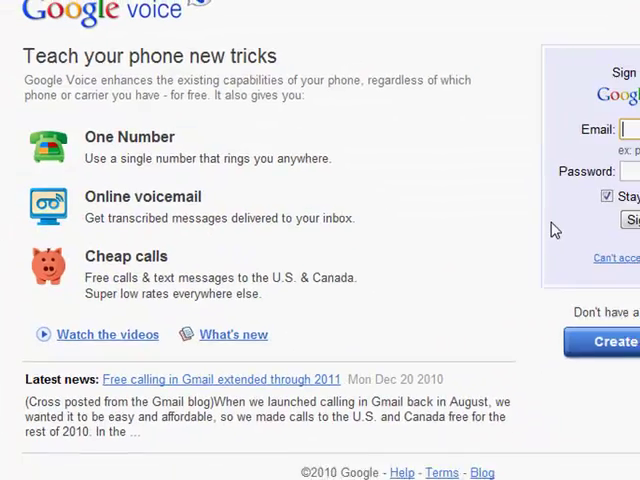
{"action": "type", "text": "m"}
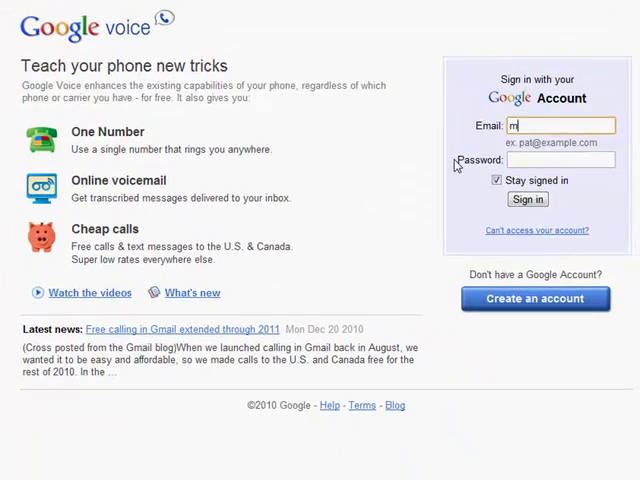
{"action": "type", "text": "orethansea"}
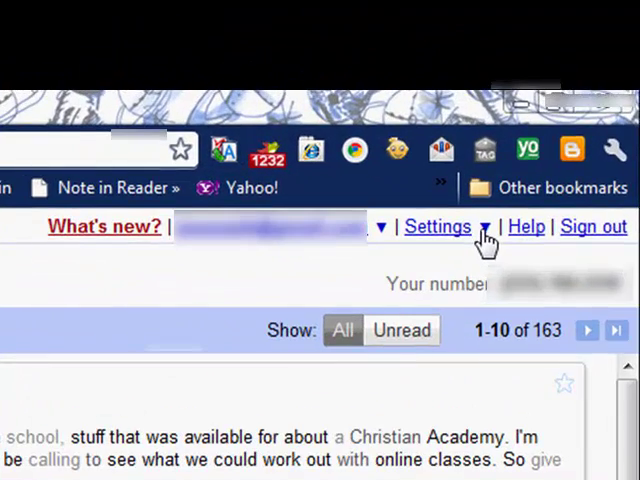
- Open Voice Settings on the Phones section listing the forwarding phones
{"action": "left_click", "coordinate": [480, 226]}
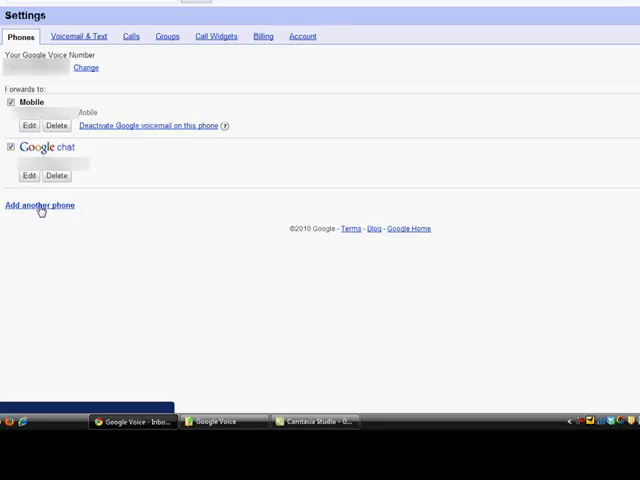
{"action": "mouse_move", "coordinate": [50, 236]}
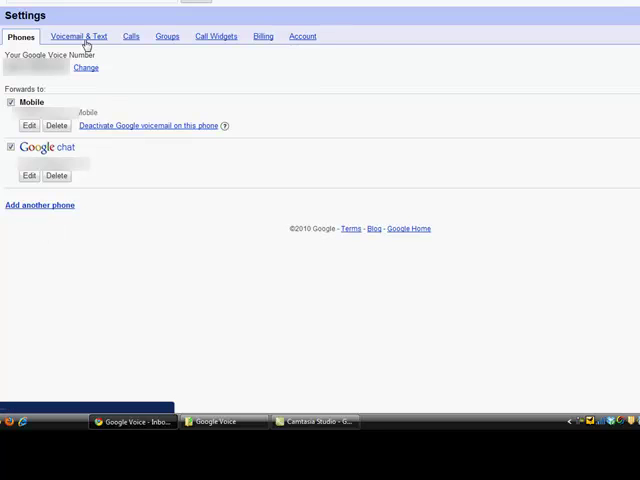
- Review the Voicemail & Text settings, then show the Calls section with screening and caller ID options
{"action": "left_click", "coordinate": [78, 36]}
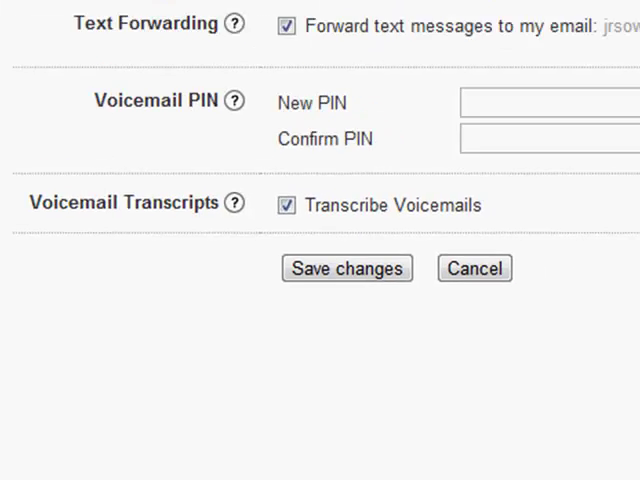
{"action": "left_click", "coordinate": [150, 12]}
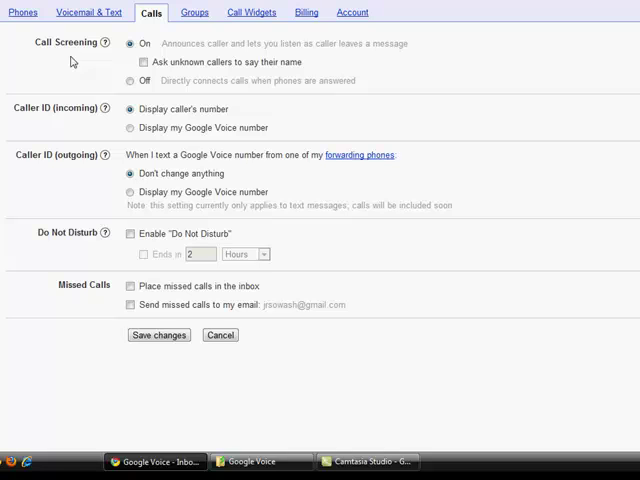
{"action": "mouse_move", "coordinate": [74, 108]}
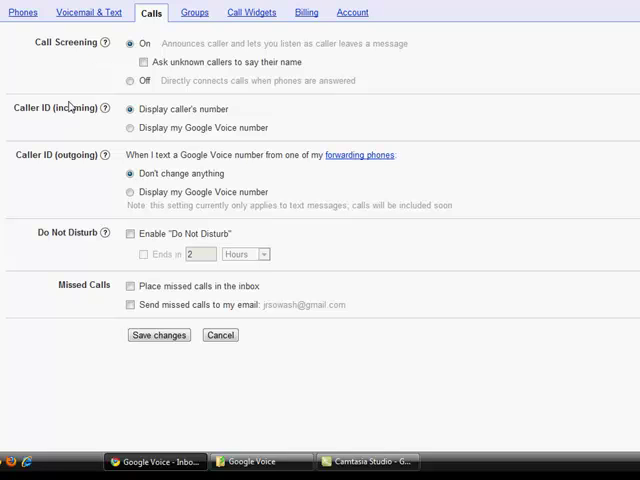
- Show the Groups section listing each contact group's forwarding phones, greetings and screening
{"action": "left_click", "coordinate": [192, 12]}
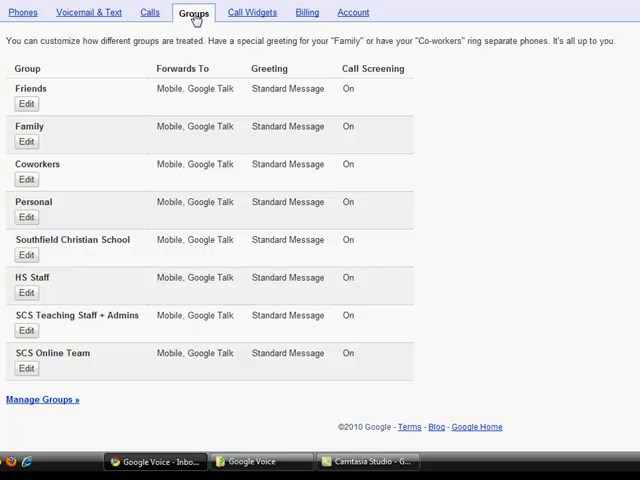
{"action": "mouse_move", "coordinate": [250, 18]}
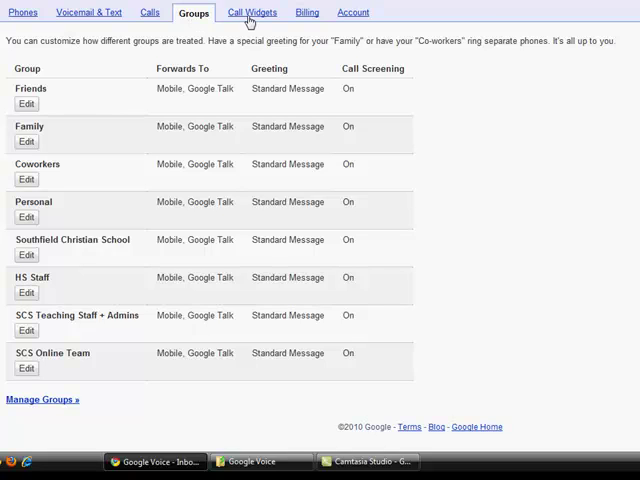
- Show the Call Widgets section listing the three existing widgets with their embed codes
{"action": "left_click", "coordinate": [252, 12]}
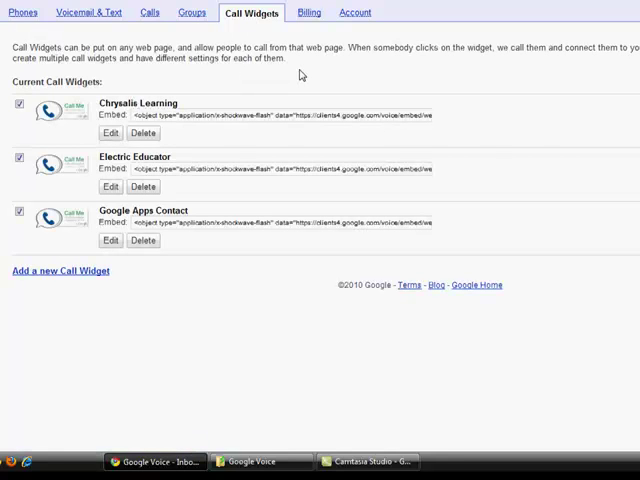
{"action": "mouse_move", "coordinate": [180, 80]}
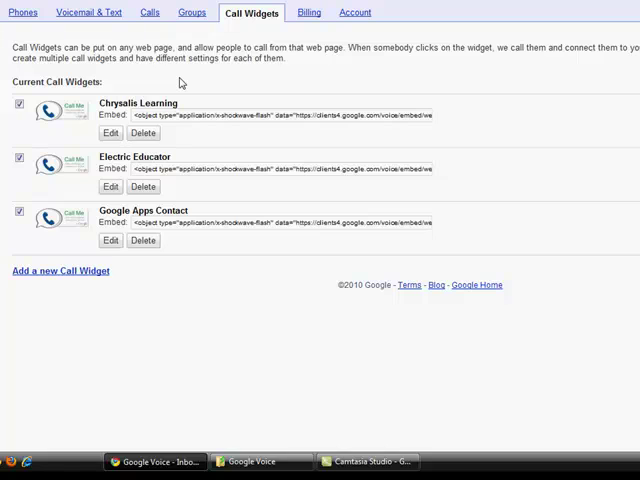
{"action": "mouse_move", "coordinate": [178, 82]}
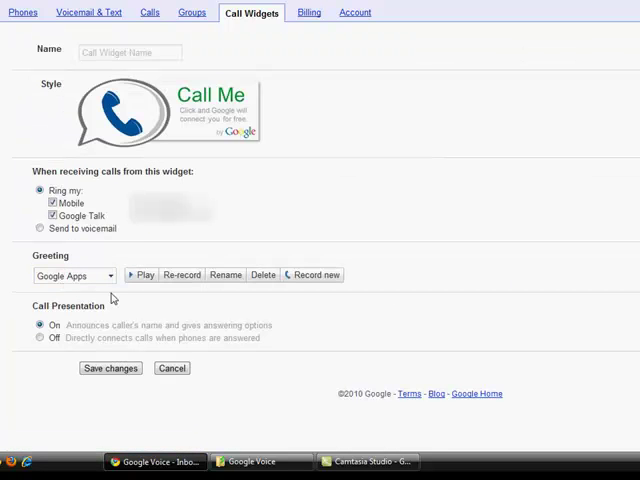
{"action": "mouse_move", "coordinate": [278, 160]}
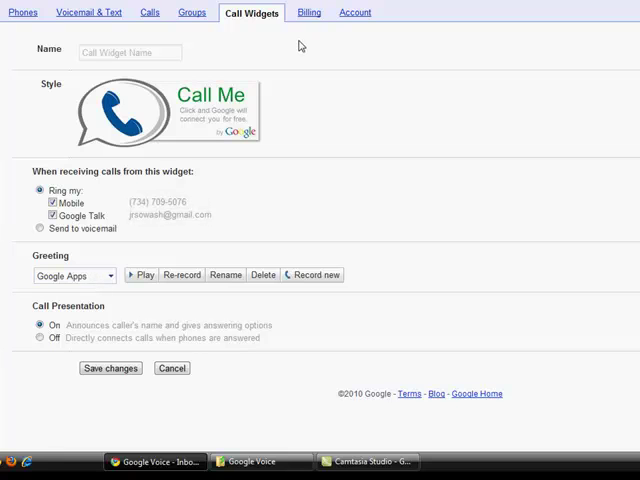
- View the Billing page with calling credit, rates and history, then the Account settings
{"action": "left_click", "coordinate": [308, 12]}
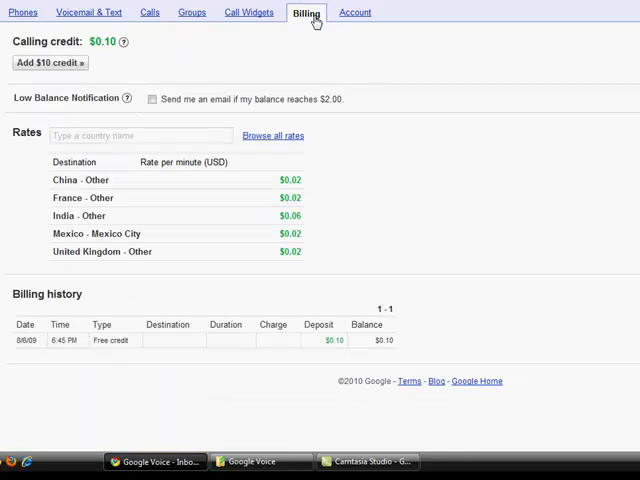
{"action": "mouse_move", "coordinate": [270, 50]}
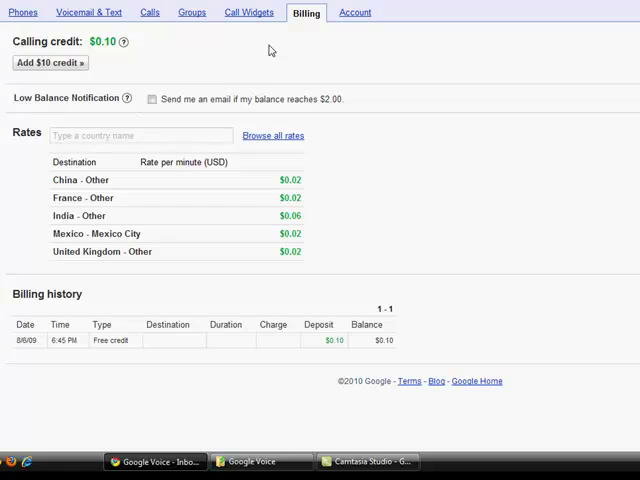
{"action": "mouse_move", "coordinate": [226, 46]}
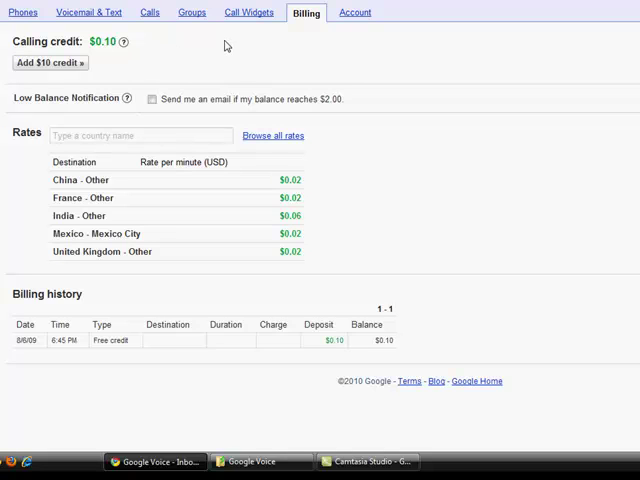
{"action": "mouse_move", "coordinate": [232, 164]}
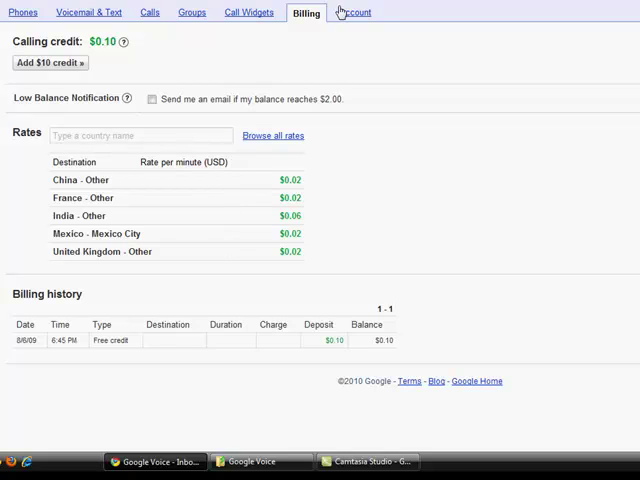
{"action": "left_click", "coordinate": [352, 12]}
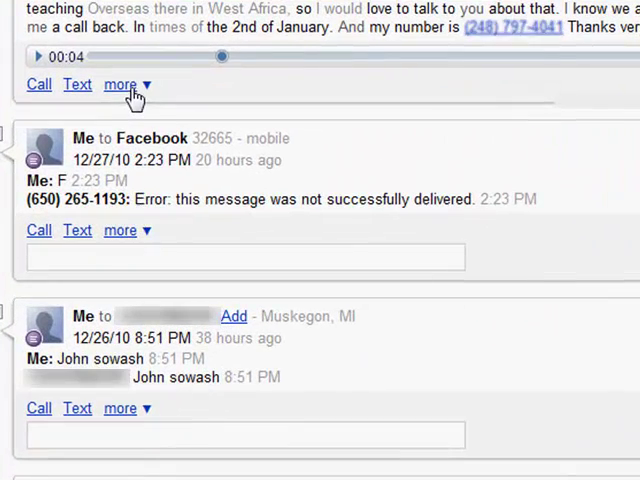
- Add a note to the inbox voicemail via its 'more' options and show those options again
{"action": "left_click", "coordinate": [120, 84]}
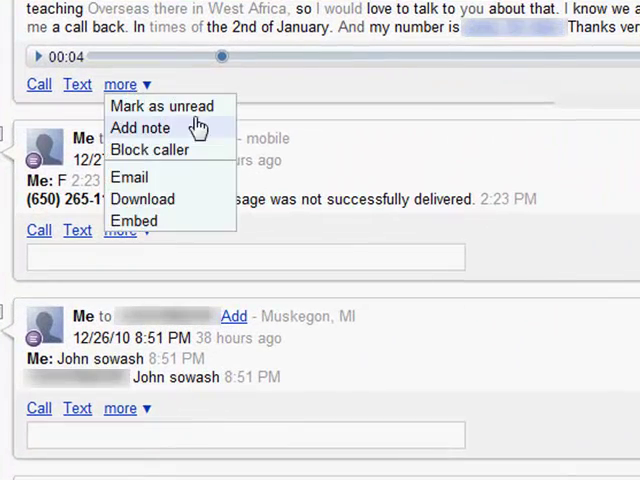
{"action": "left_click", "coordinate": [140, 128]}
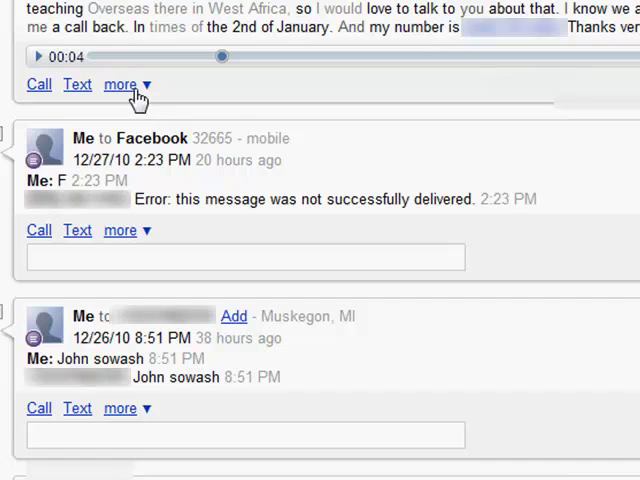
{"action": "left_click", "coordinate": [120, 84]}
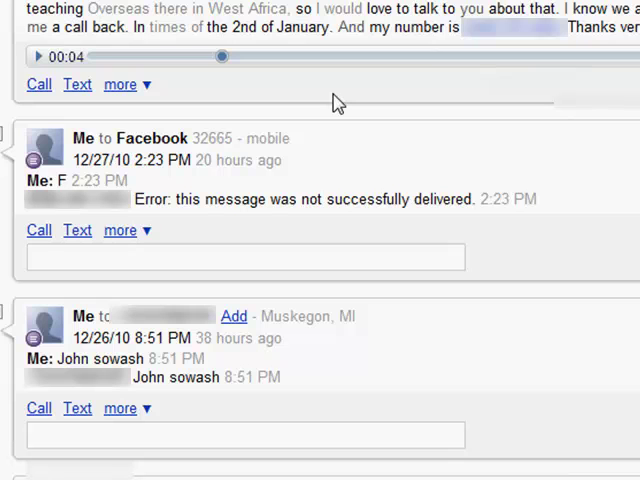
- Show the Share voicemail embed code from the voicemail's options, then close the dialog
{"action": "left_click", "coordinate": [128, 84]}
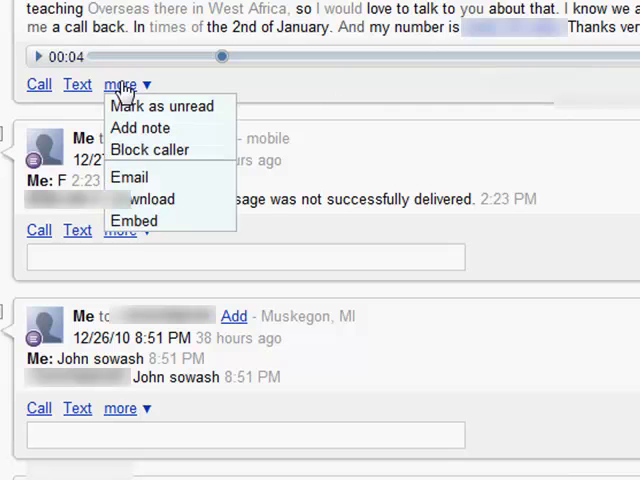
{"action": "mouse_move", "coordinate": [322, 186]}
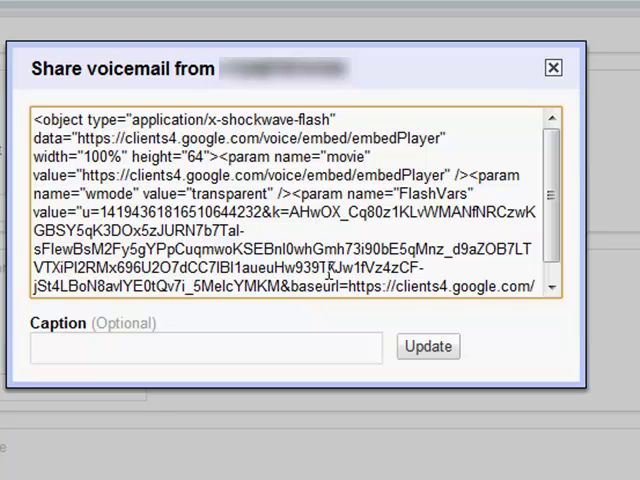
{"action": "left_click", "coordinate": [244, 228]}
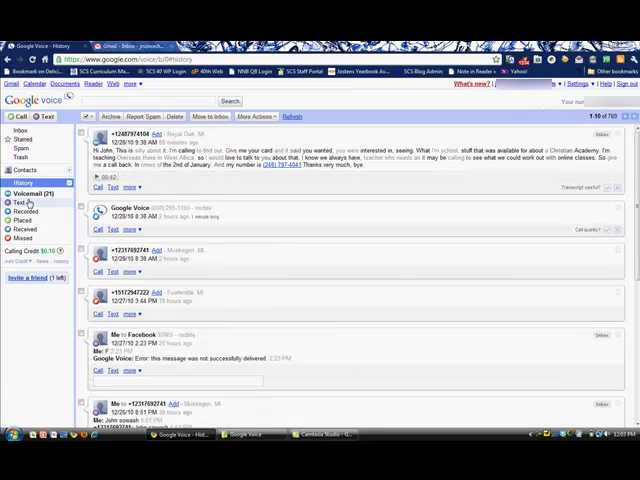
- Bring up the Call box with a number field and the Mobile phone selected to call with
{"action": "left_click", "coordinate": [16, 204]}
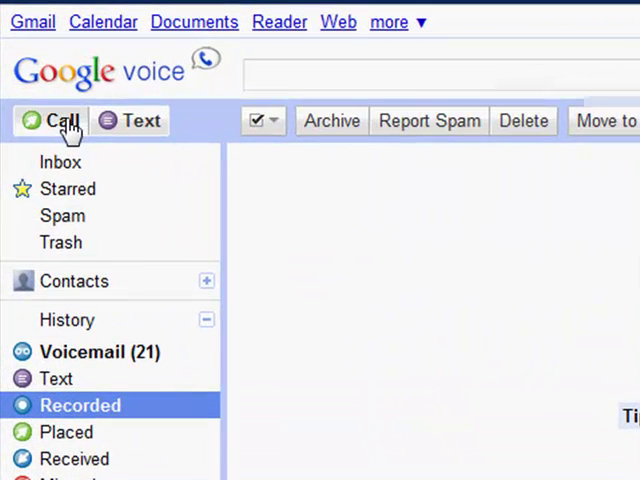
{"action": "left_click", "coordinate": [50, 120]}
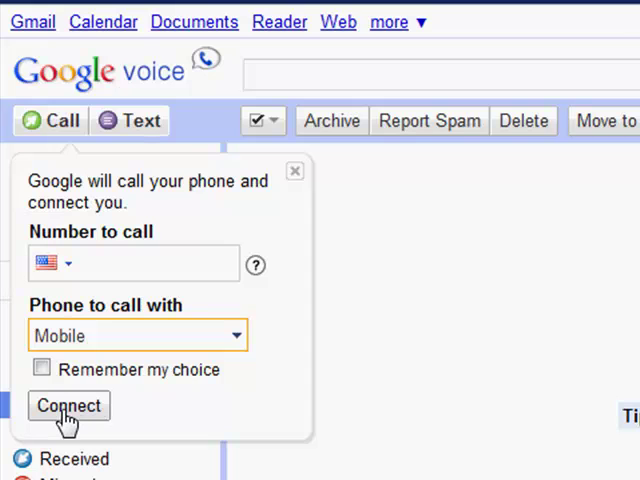
{"action": "mouse_move", "coordinate": [108, 344]}
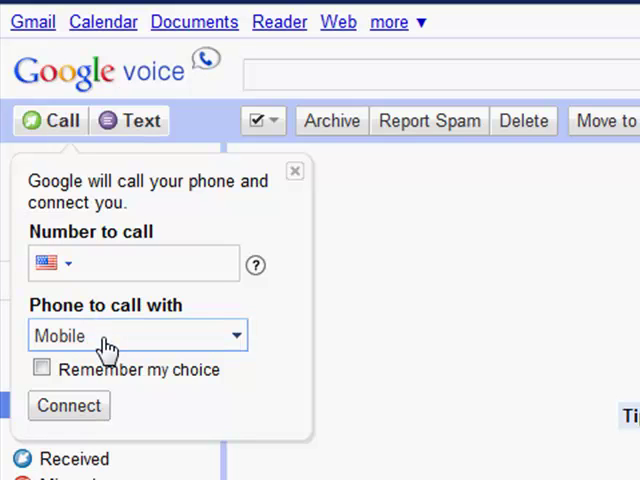
{"action": "mouse_move", "coordinate": [108, 348]}
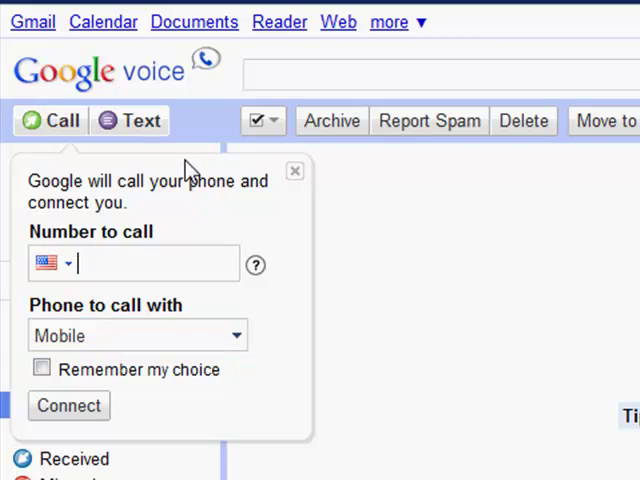
- Preview the Send a text message form with recipient and message fields, then dismiss it
{"action": "left_click", "coordinate": [130, 120]}
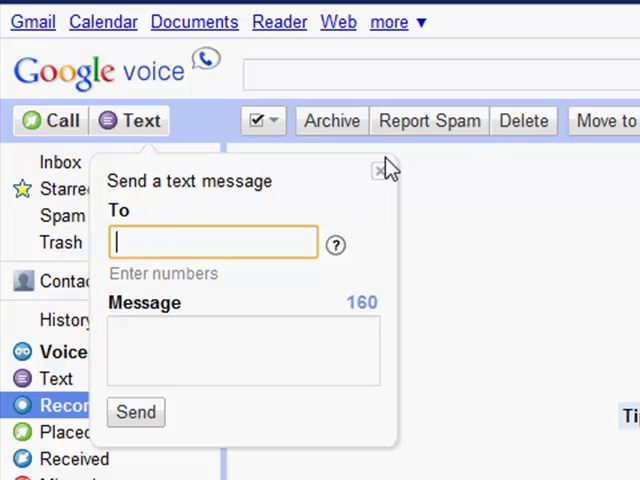
{"action": "left_click", "coordinate": [384, 168]}
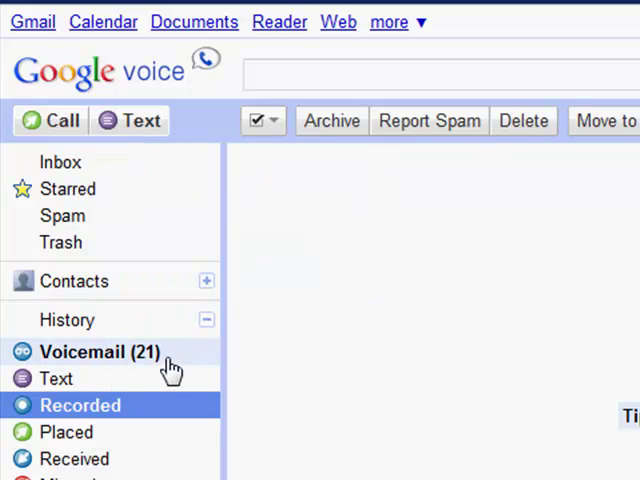